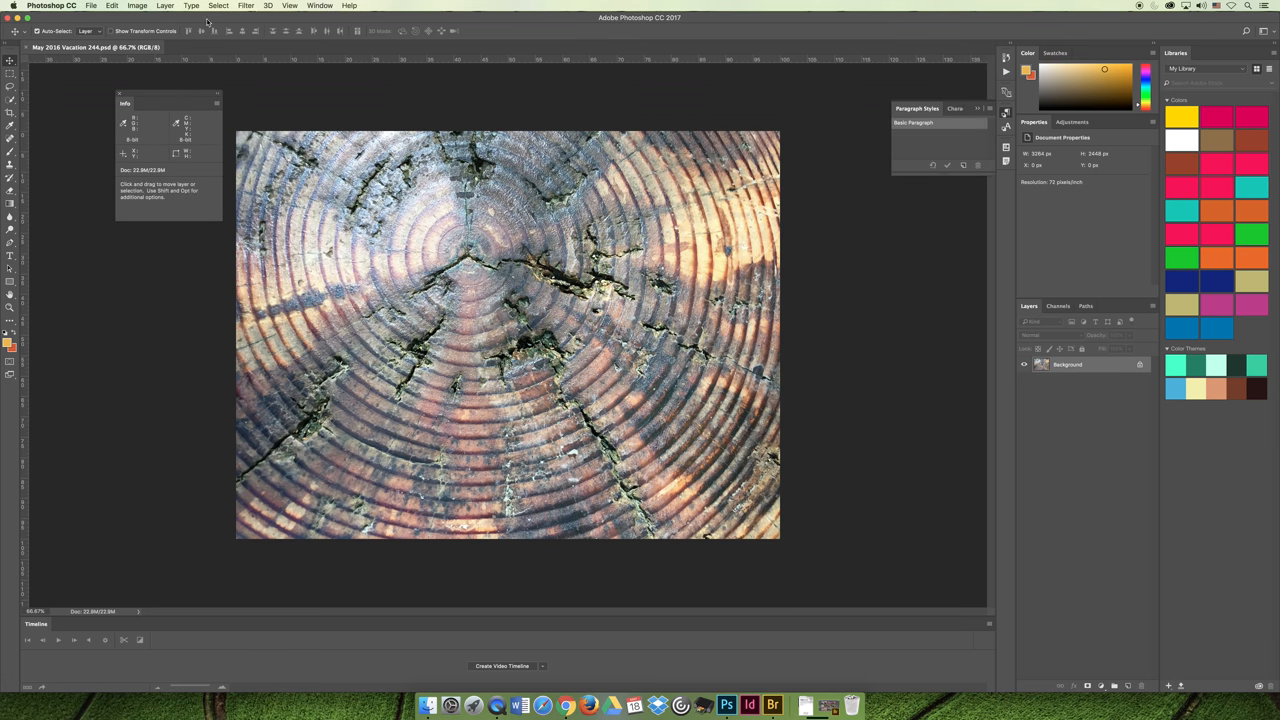
Float the Channels, Layers and Paths panels over the canvas, with Layers beneath Channels
{"action": "left_click", "coordinate": [319, 5]}
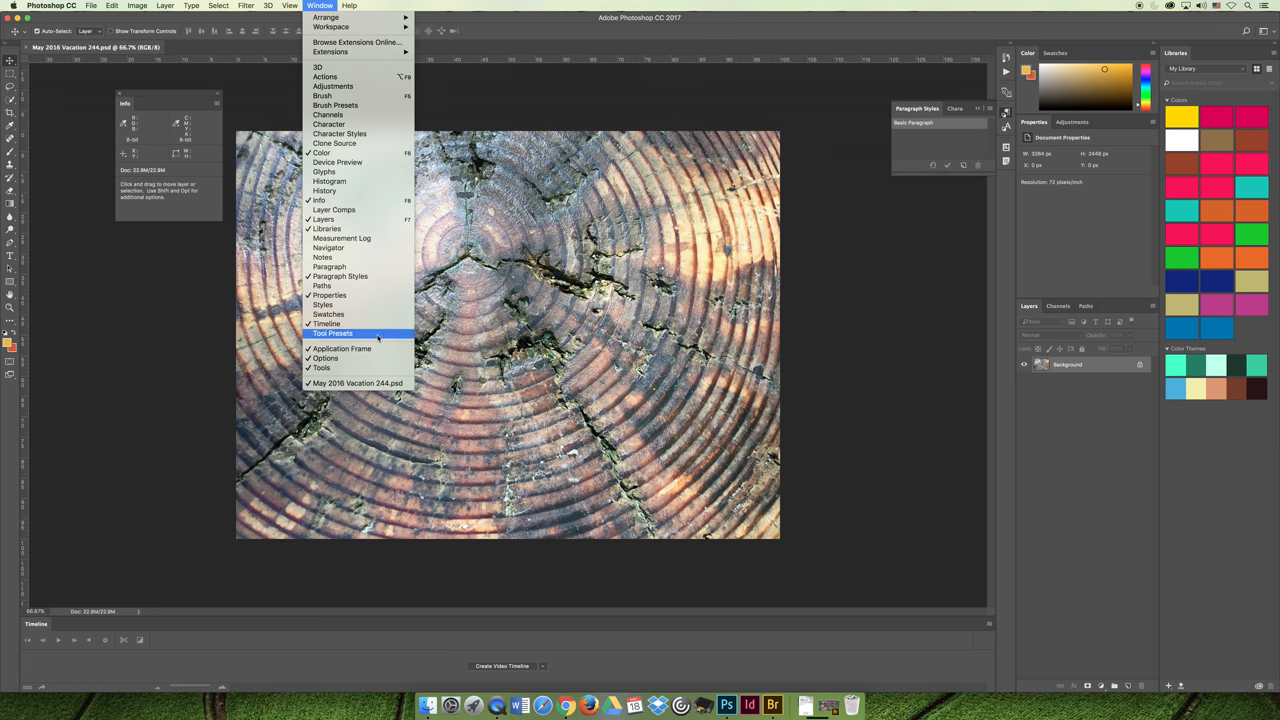
{"action": "mouse_move", "coordinate": [324, 77]}
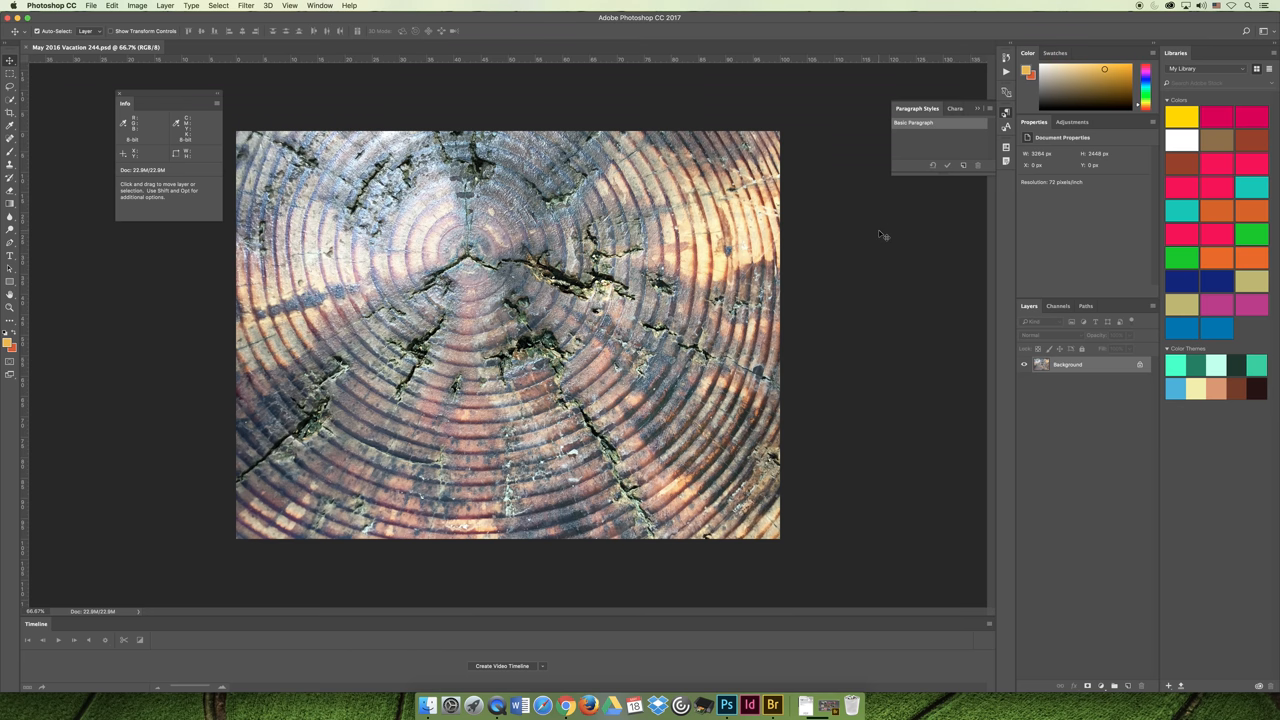
{"action": "mouse_move", "coordinate": [970, 231]}
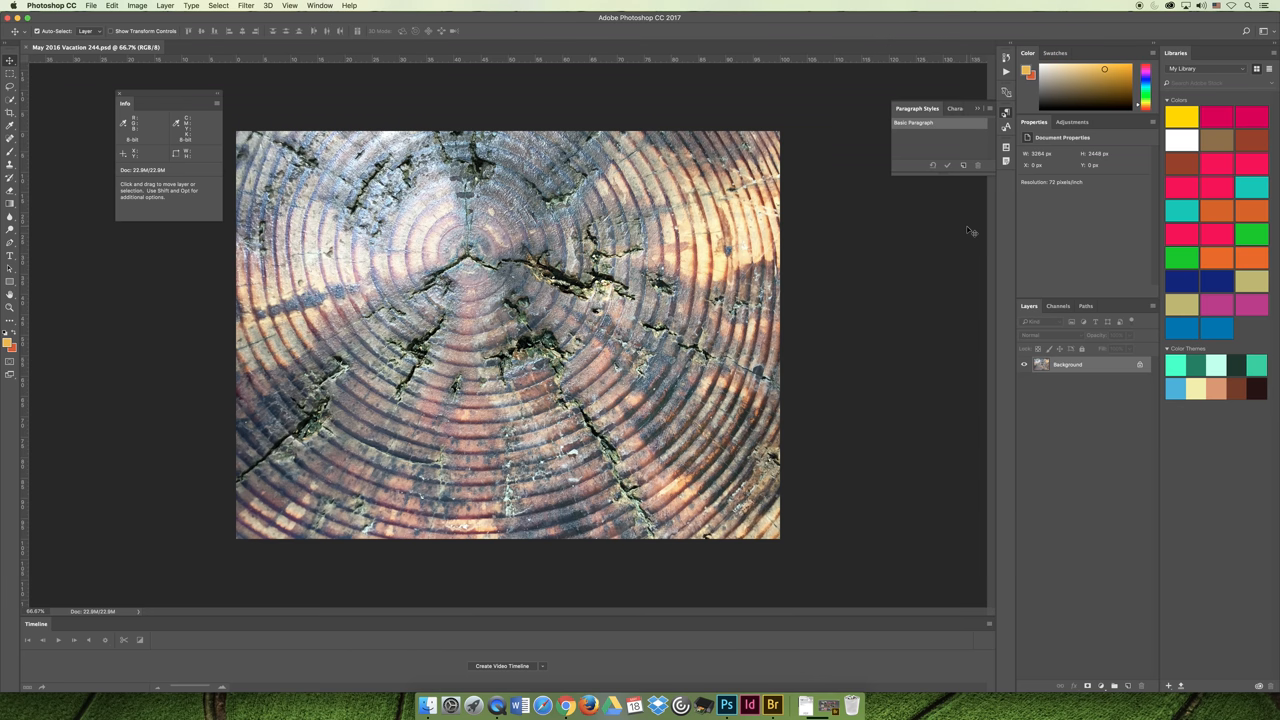
{"action": "mouse_move", "coordinate": [1118, 186]}
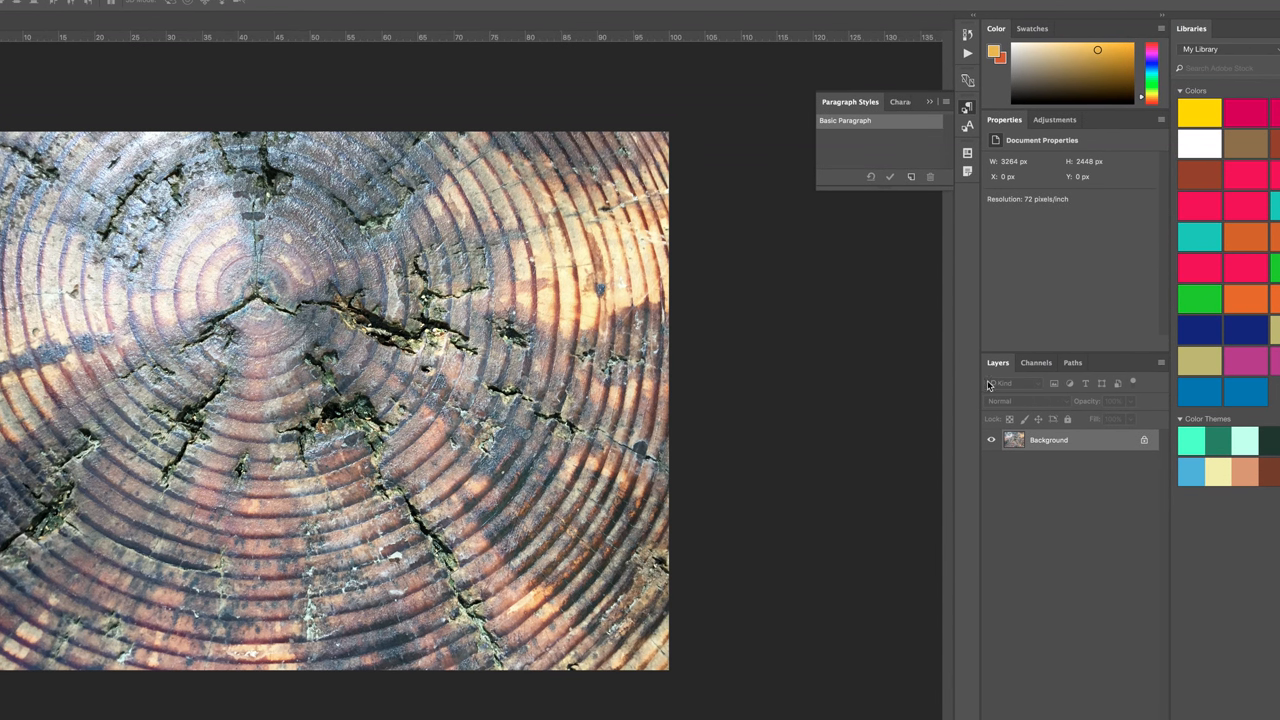
{"action": "mouse_move", "coordinate": [1090, 364]}
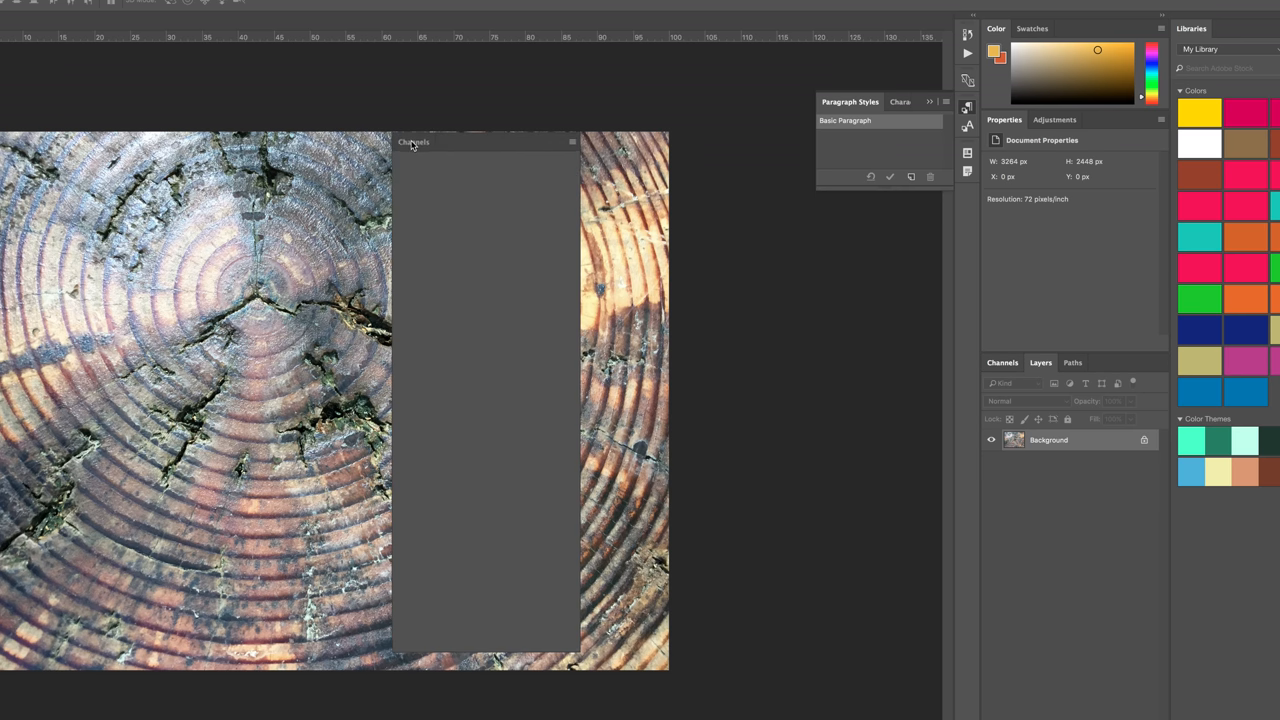
{"action": "left_click", "coordinate": [413, 141]}
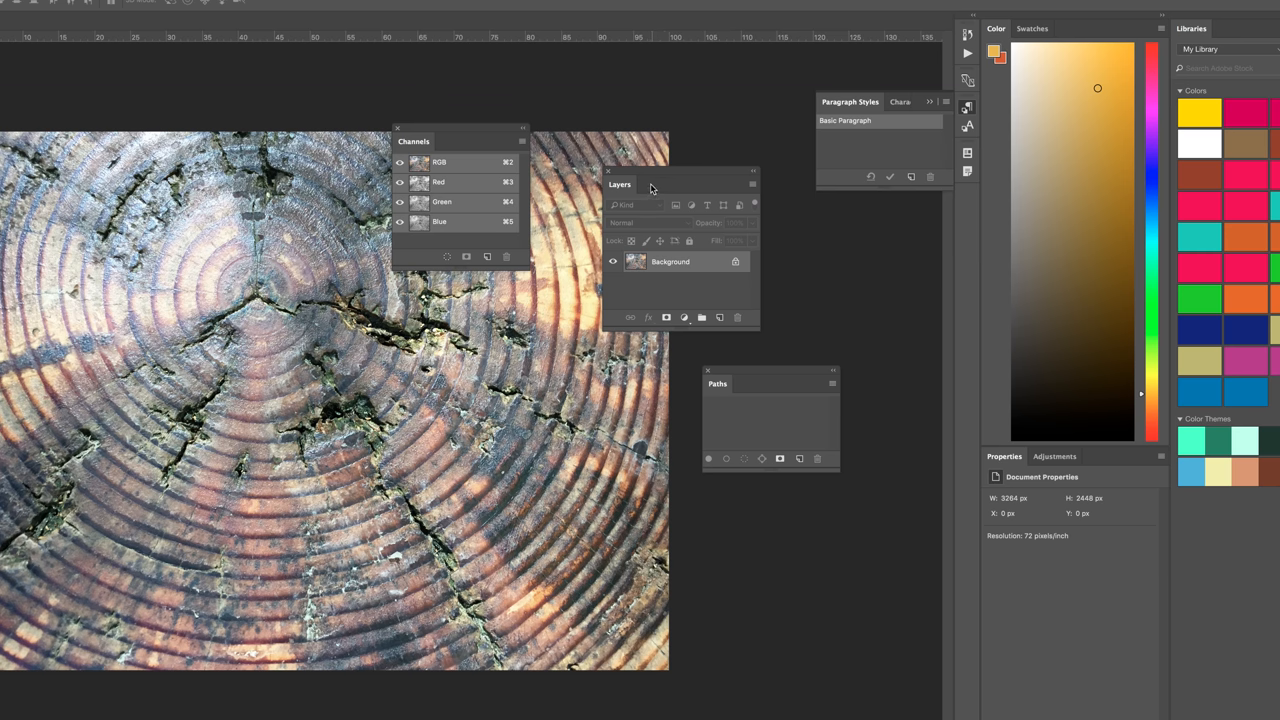
{"action": "mouse_move", "coordinate": [610, 170]}
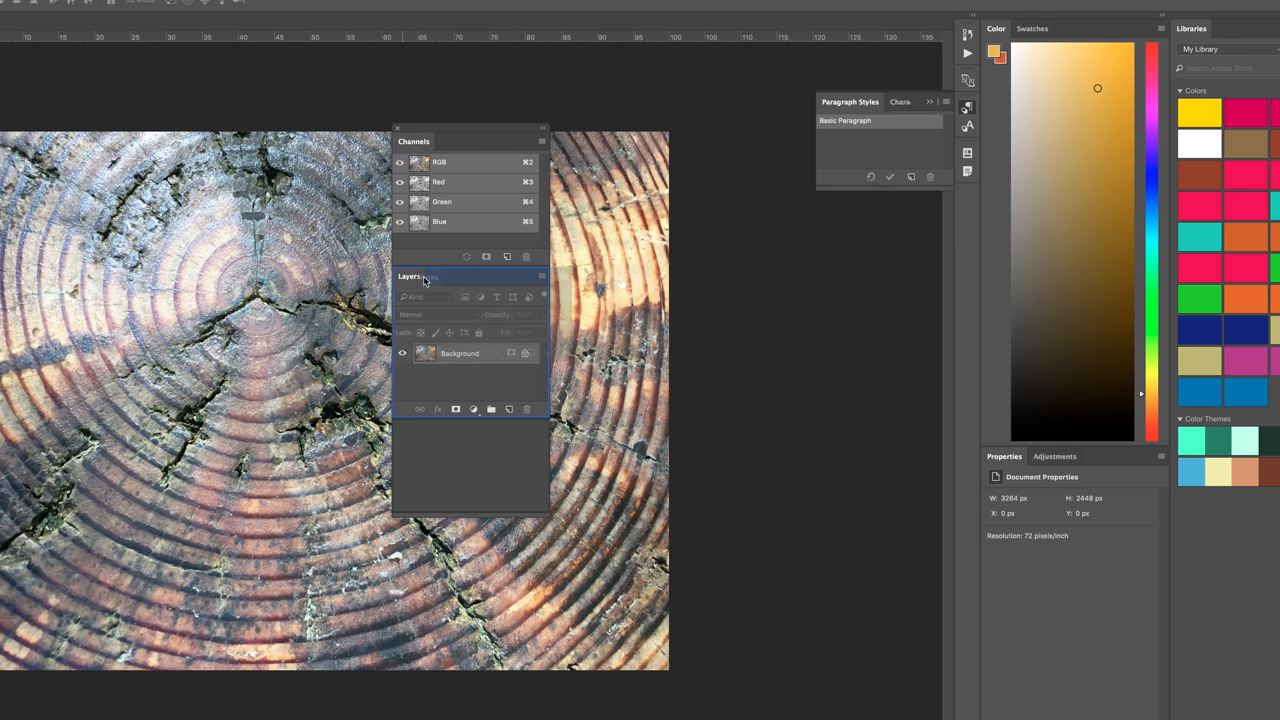
Tab Layers and Paths into the Channels panel and move the combined floating group
{"action": "left_click", "coordinate": [441, 276]}
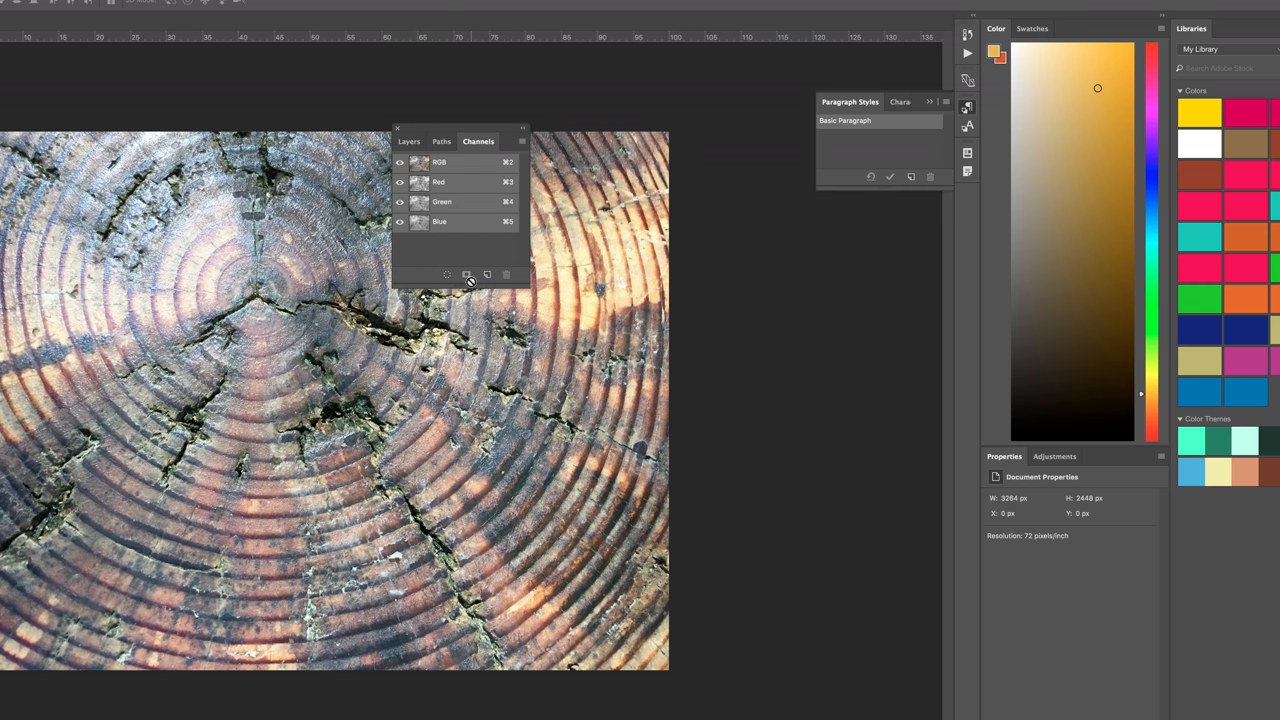
{"action": "left_click_drag", "start_coordinate": [460, 128], "coordinate": [640, 106]}
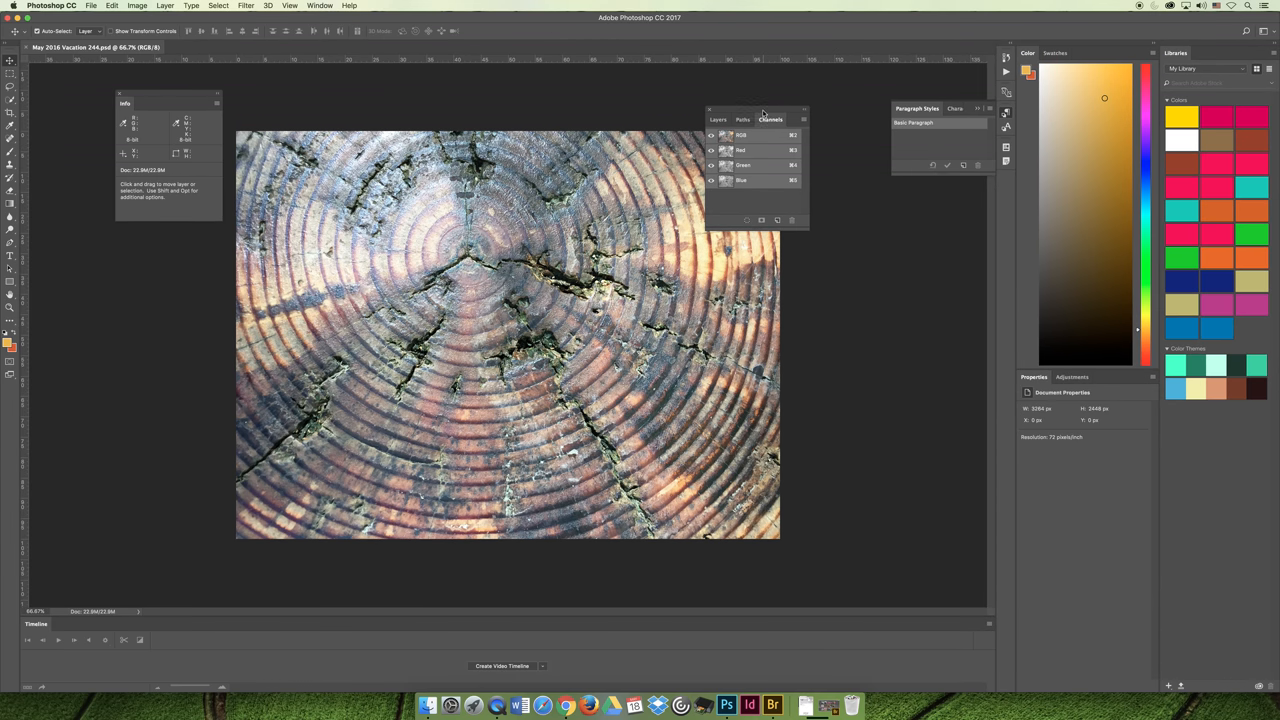
Dock the Layers/Paths/Channels group as a new column beside Color, above Properties
{"action": "left_click_drag", "start_coordinate": [770, 120], "coordinate": [780, 228]}
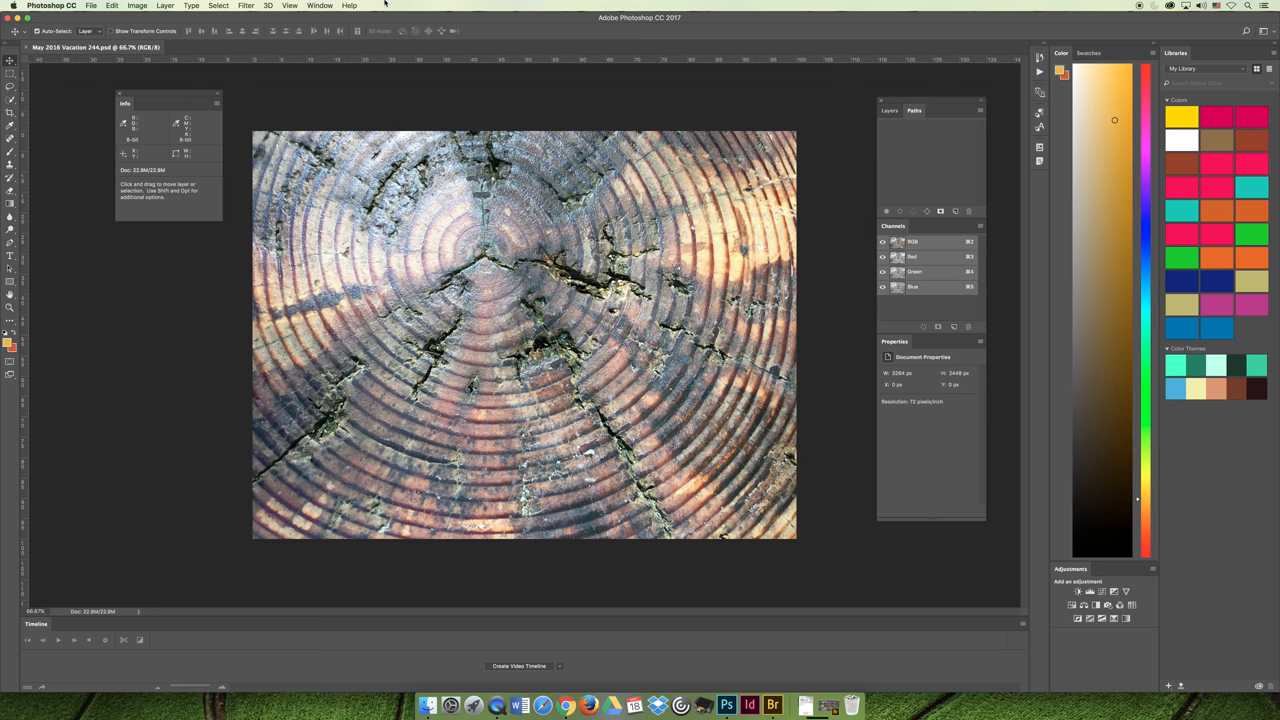
{"action": "left_click", "coordinate": [320, 5]}
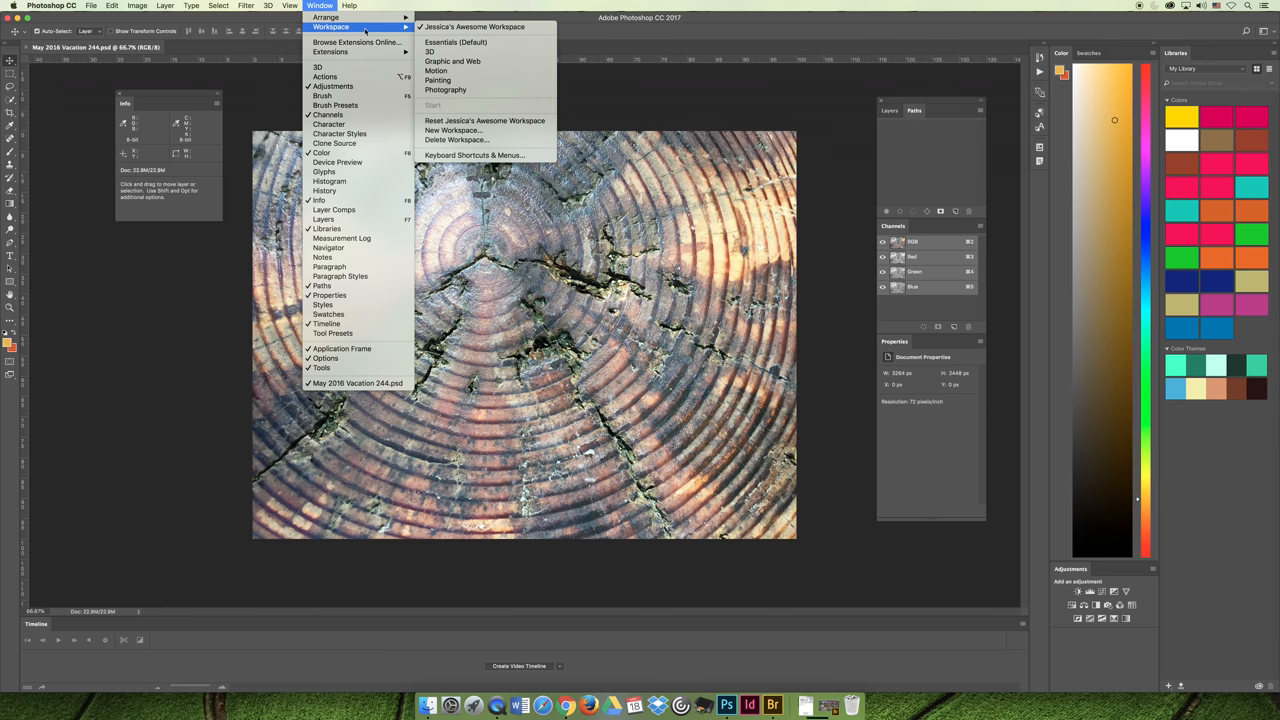
{"action": "mouse_move", "coordinate": [485, 130]}
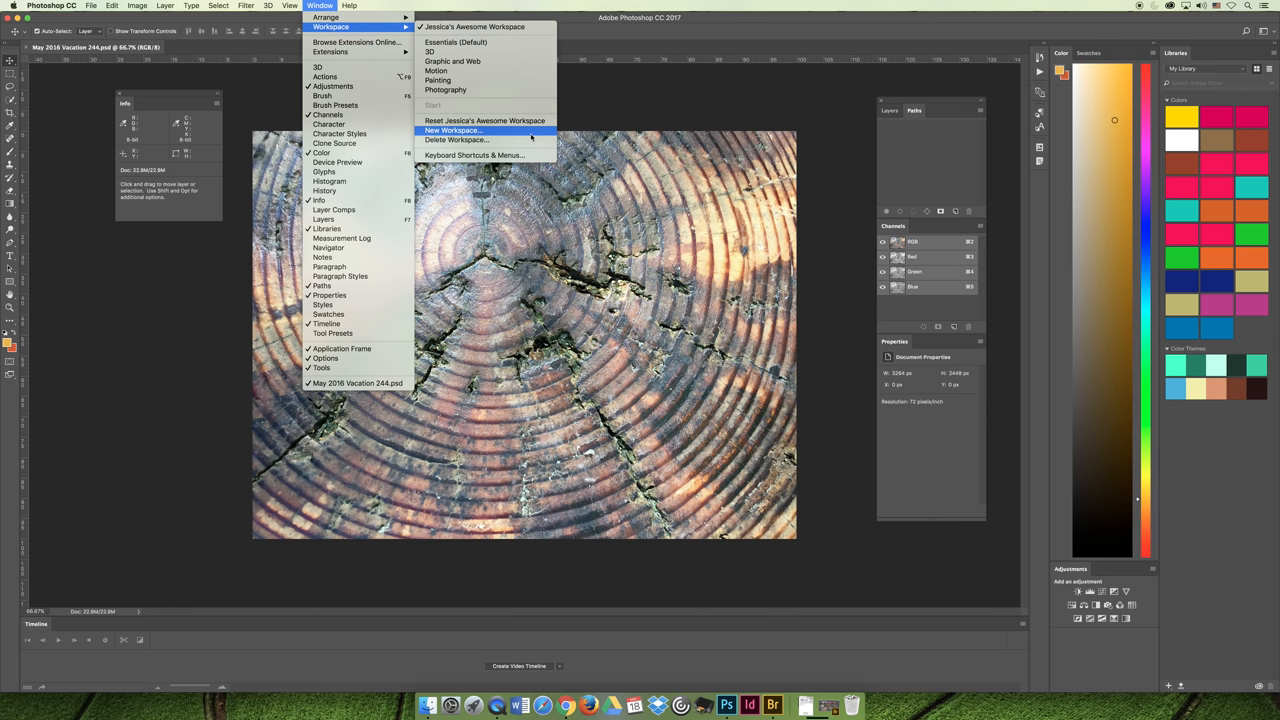
{"action": "mouse_move", "coordinate": [340, 133]}
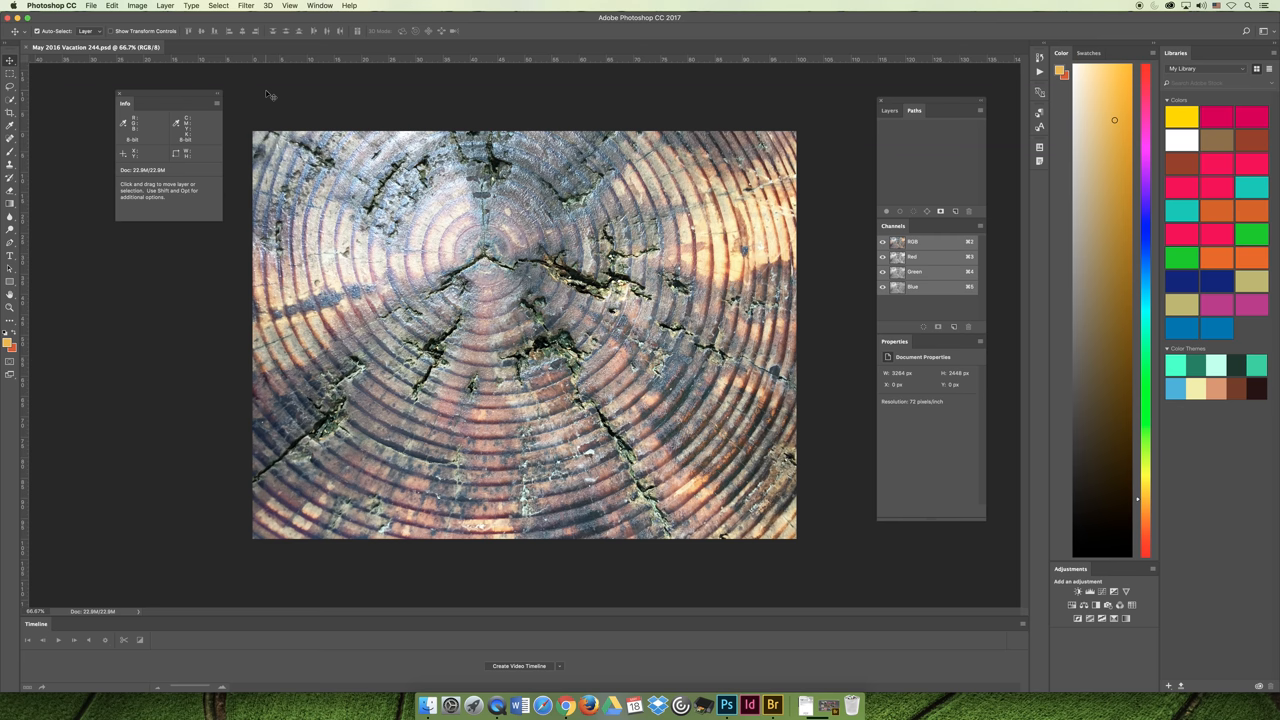
{"action": "left_click", "coordinate": [51, 6]}
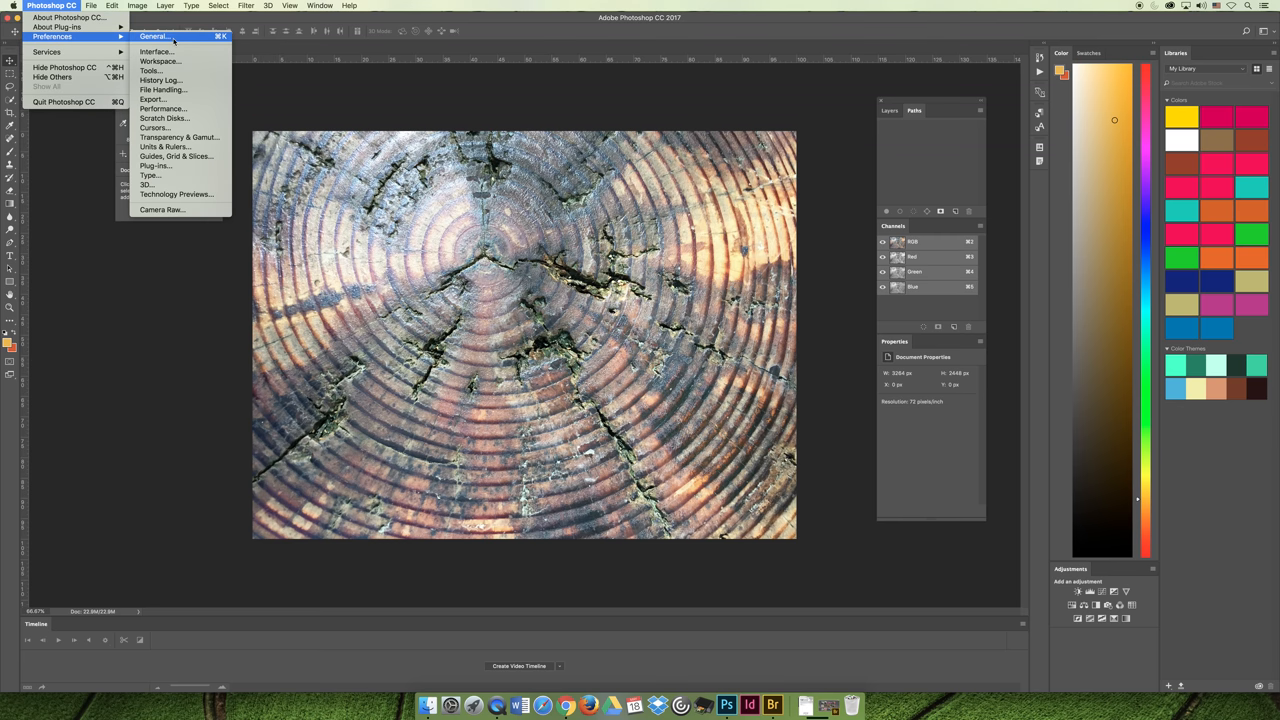
{"action": "mouse_move", "coordinate": [148, 184]}
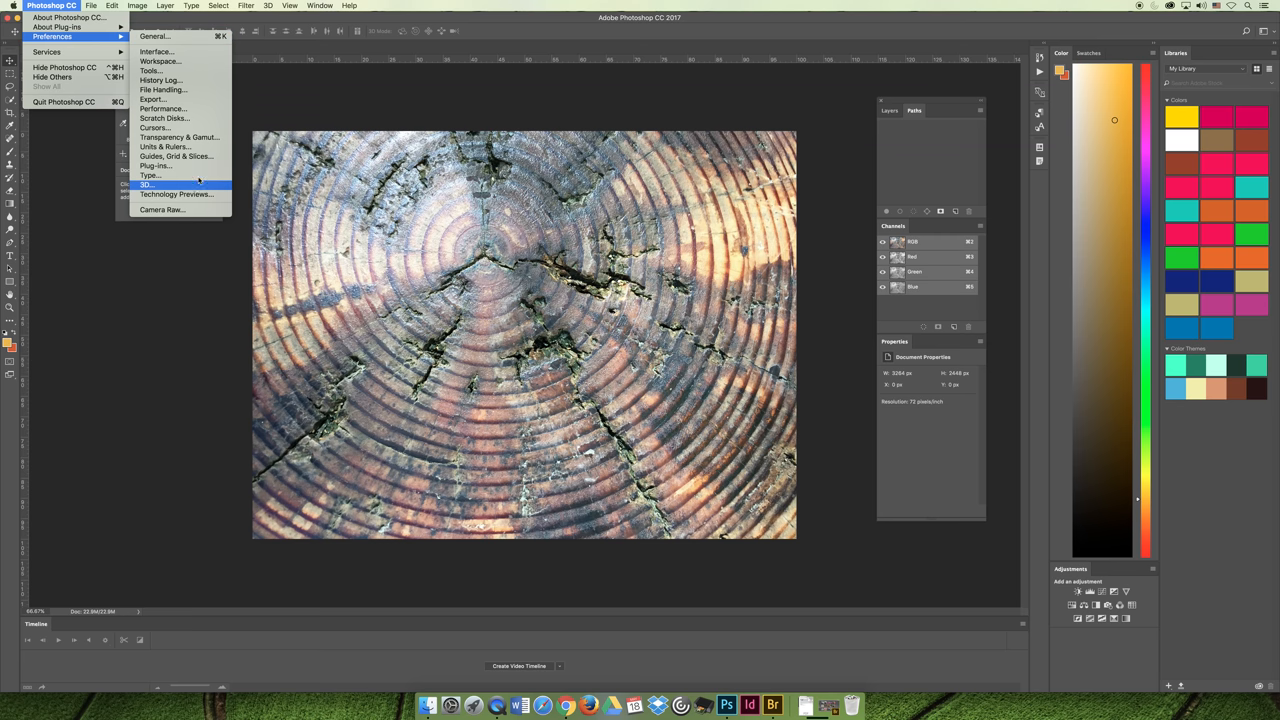
{"action": "mouse_move", "coordinate": [156, 165]}
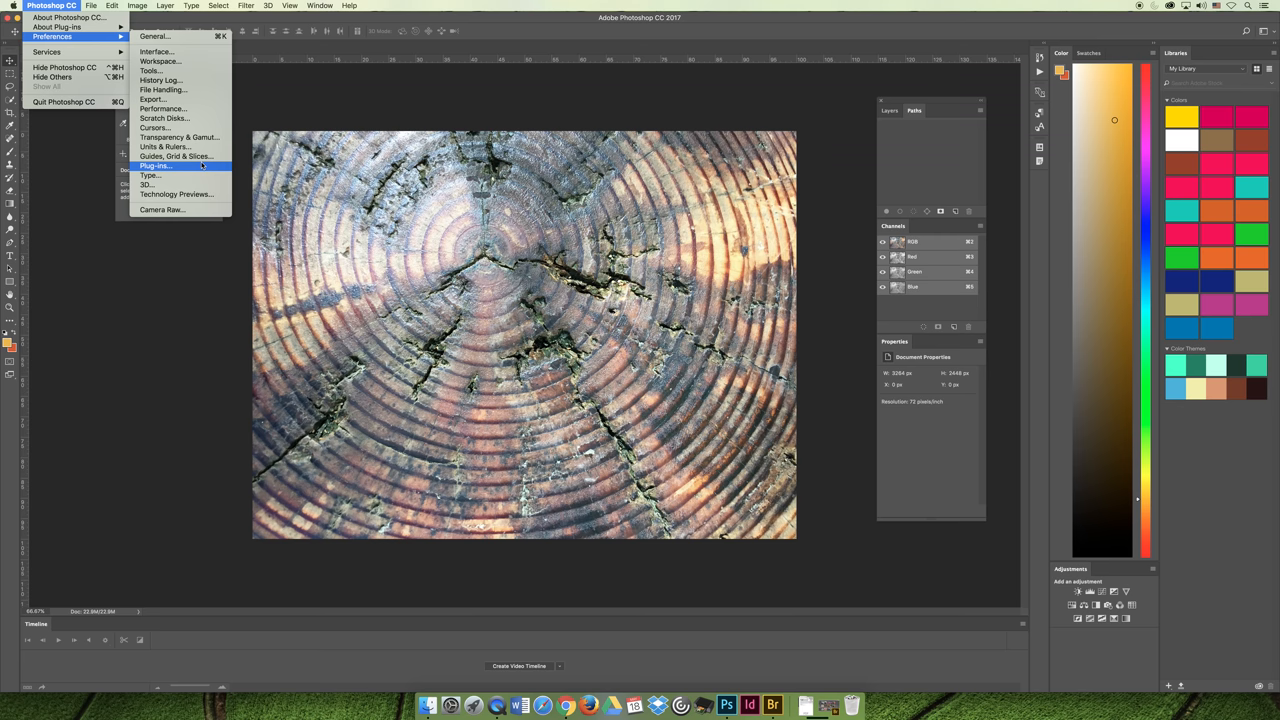
{"action": "mouse_move", "coordinate": [160, 61]}
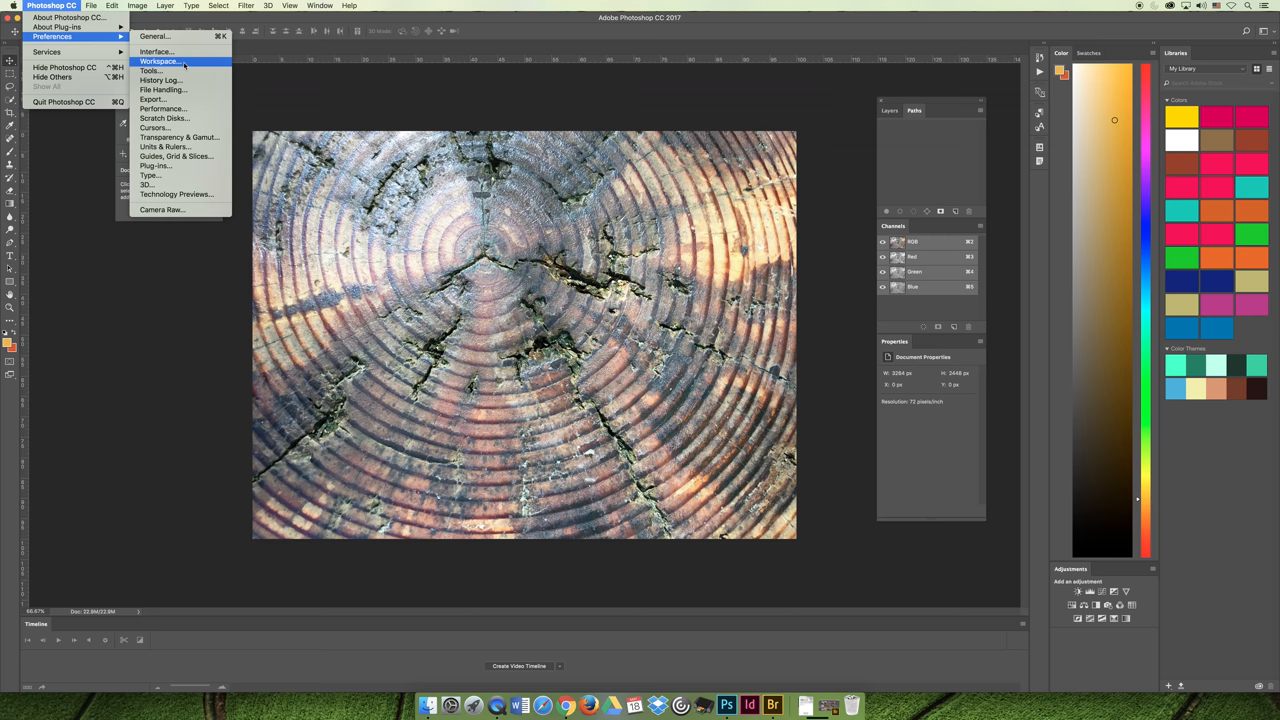
{"action": "mouse_move", "coordinate": [147, 185]}
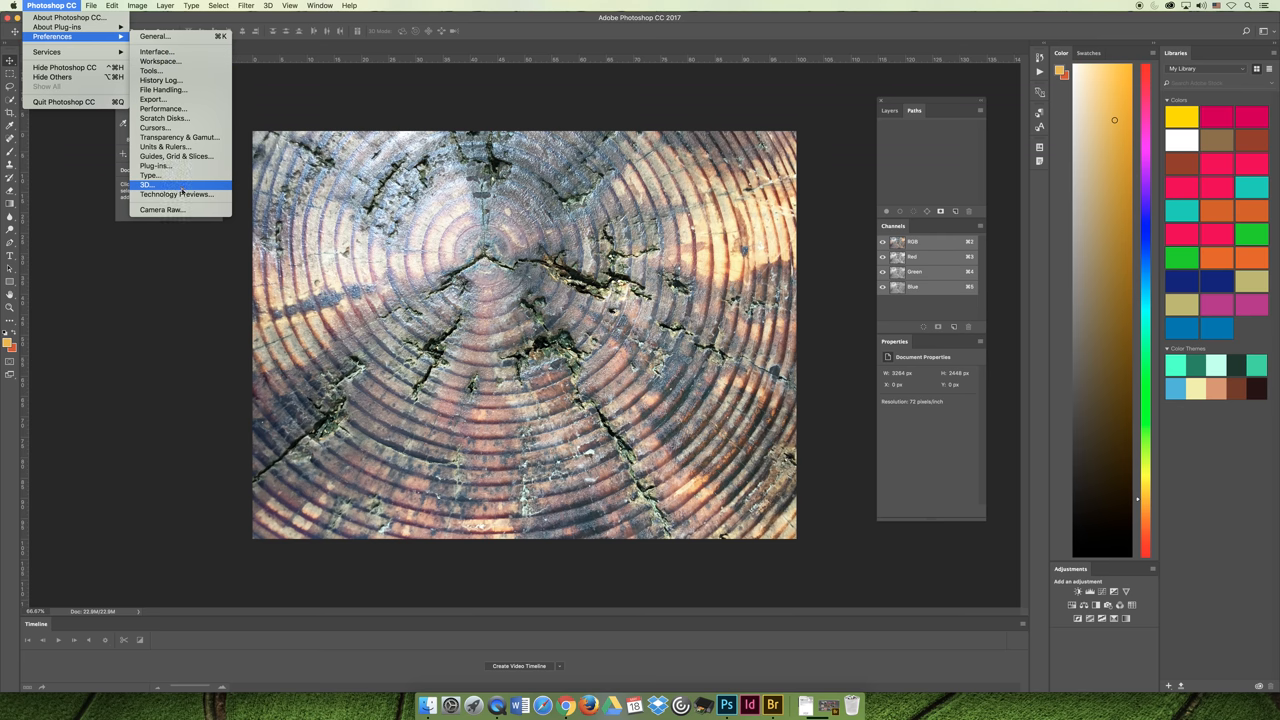
{"action": "mouse_move", "coordinate": [177, 194]}
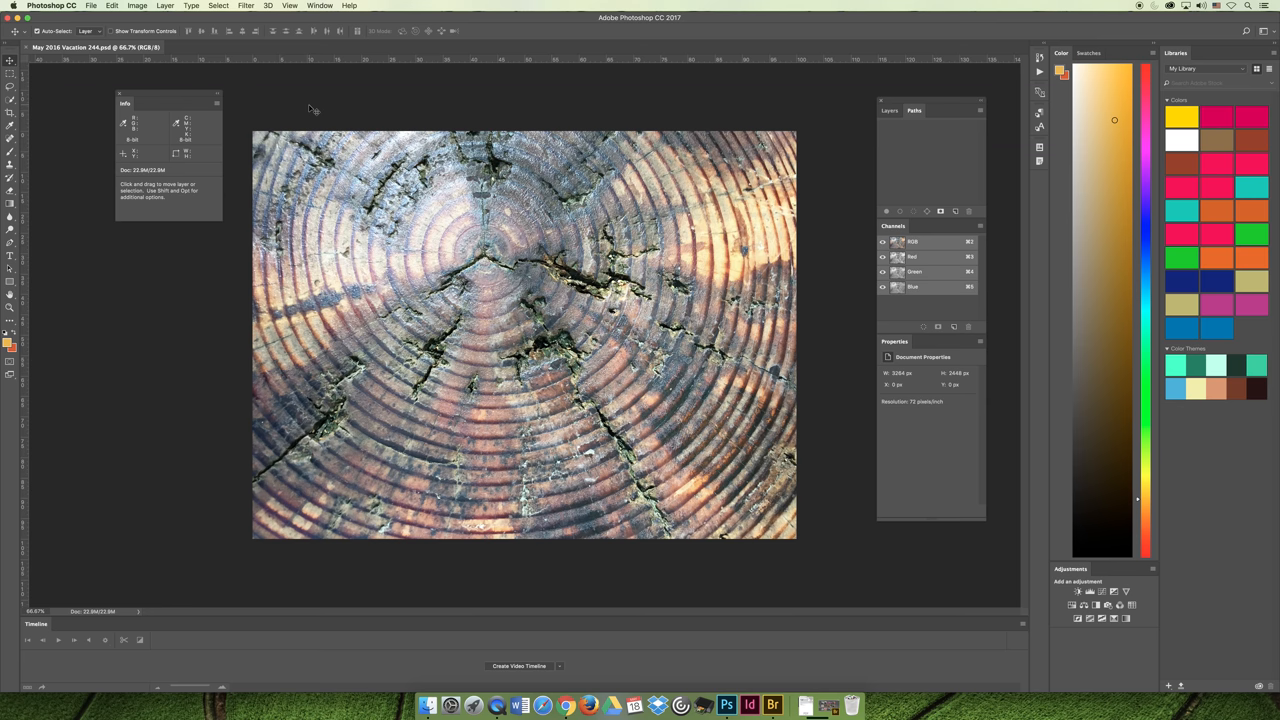
{"action": "mouse_move", "coordinate": [240, 118]}
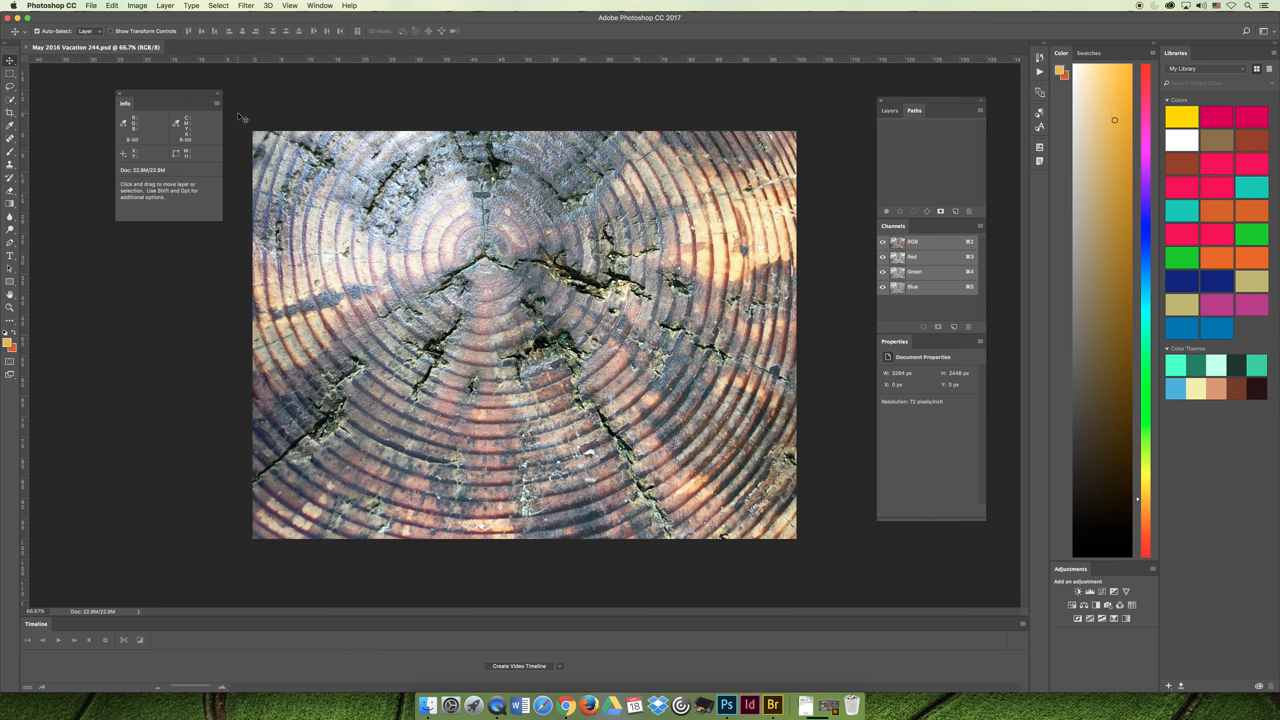